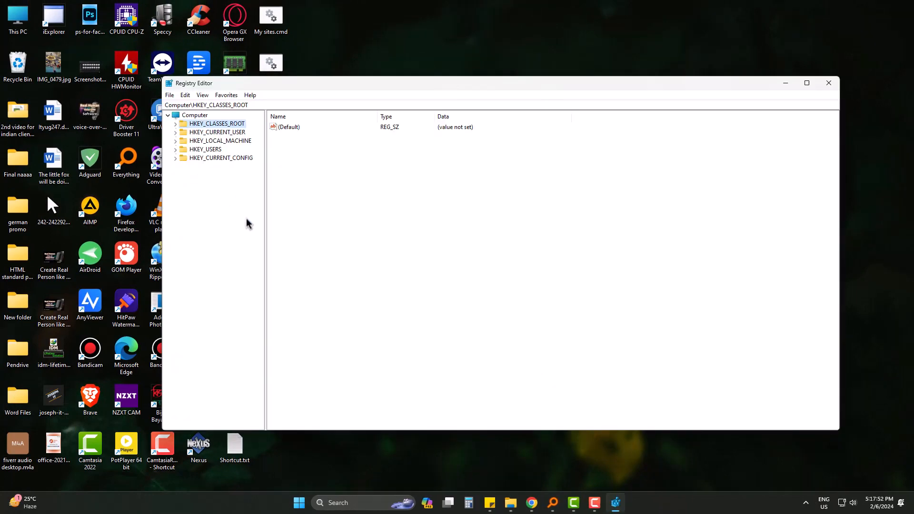
# - Expand HKEY_CLASSES_ROOT and scroll its subkeys down until lnkfile is visible
pyautogui.click(176, 123)
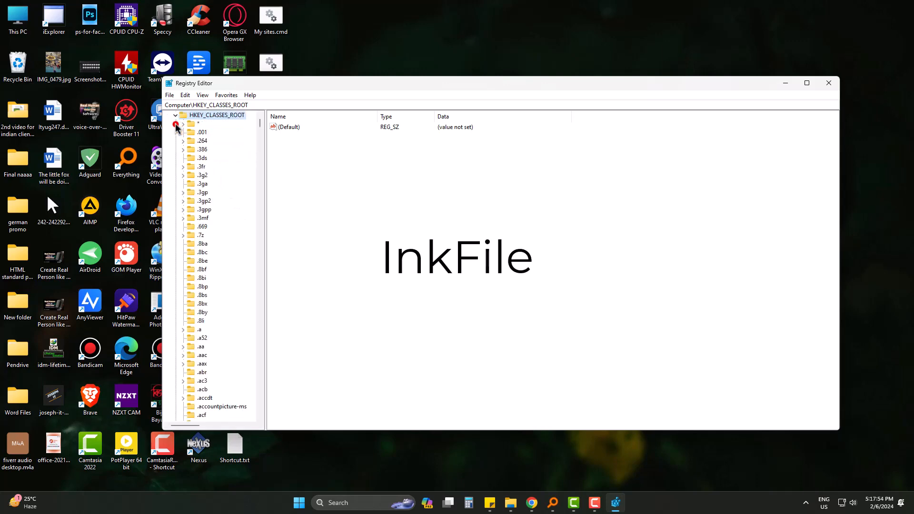
pyautogui.scroll(-3)
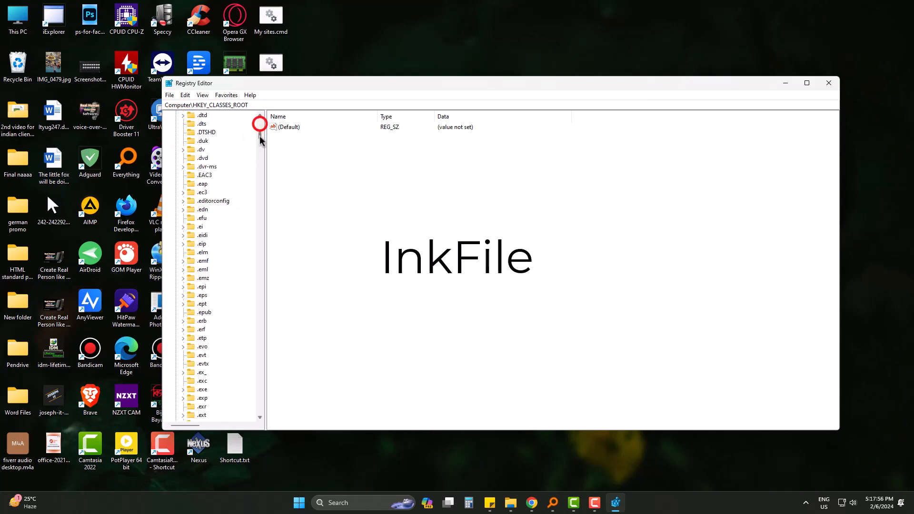
pyautogui.scroll(-3)
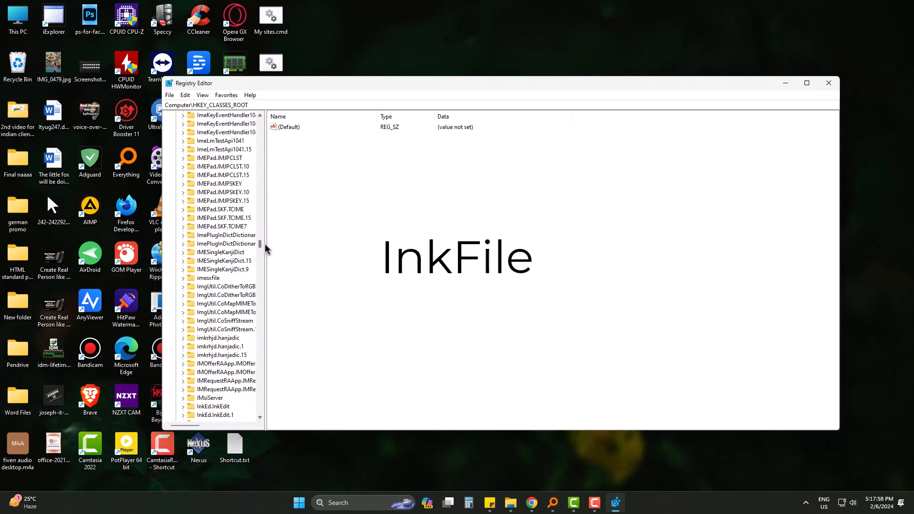
pyautogui.scroll(-3)
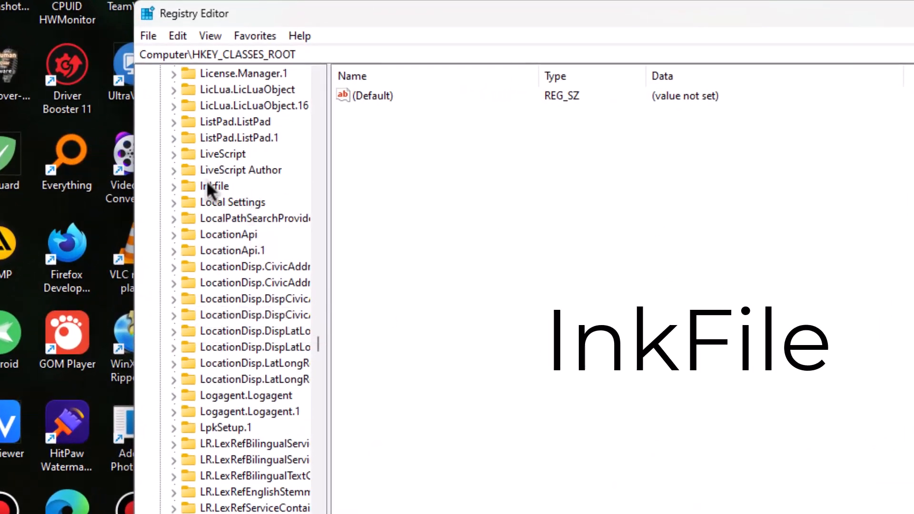
# - Under lnkfile, rename the IsShortcut value to IsShortcut_old via its context menu
pyautogui.click(215, 186)
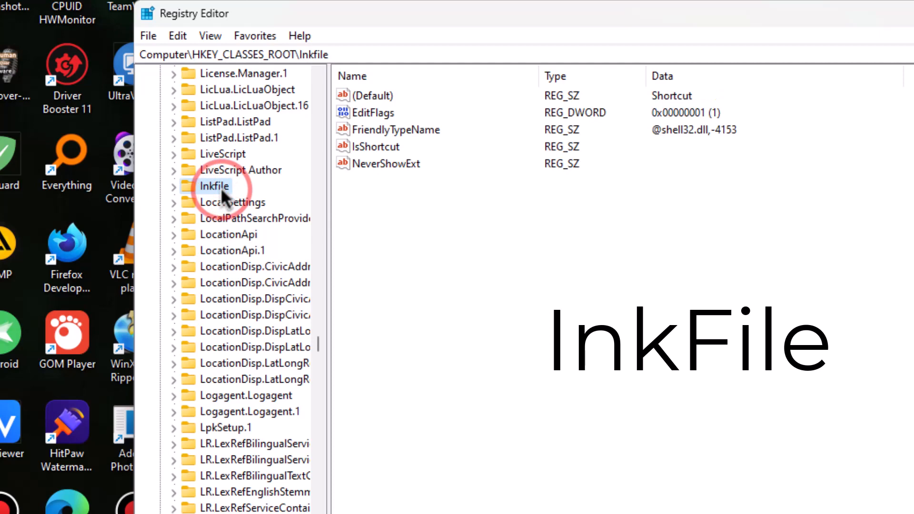
pyautogui.moveTo(384, 154)
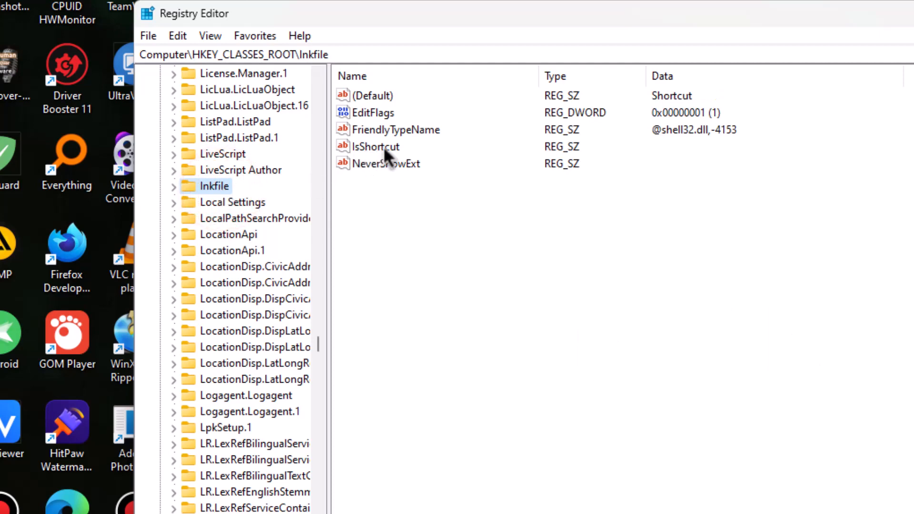
pyautogui.rightClick(375, 146)
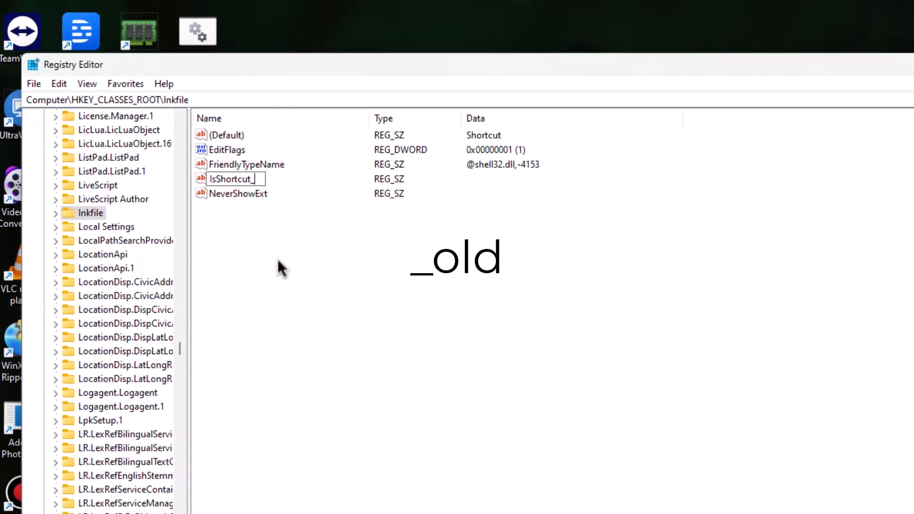
pyautogui.write('_old')
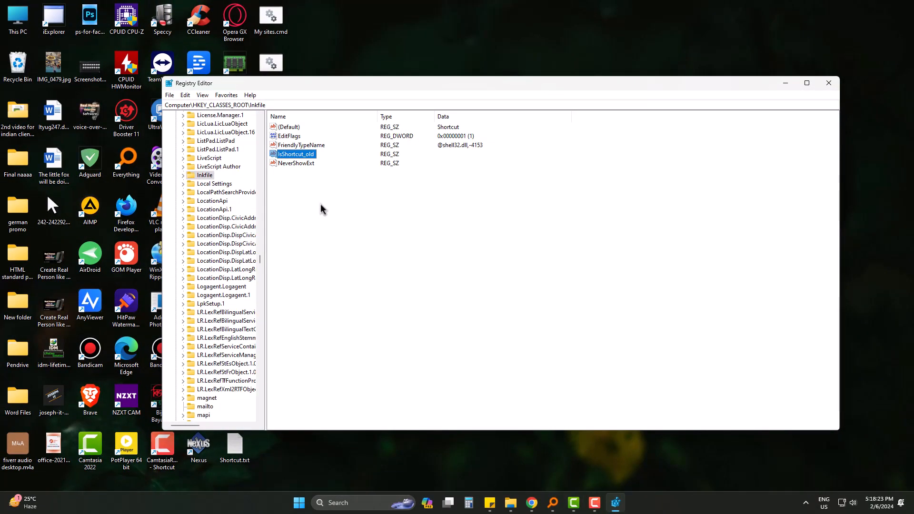
# - Close Registry Editor, returning to the Windows desktop with the change kept
pyautogui.click(828, 83)
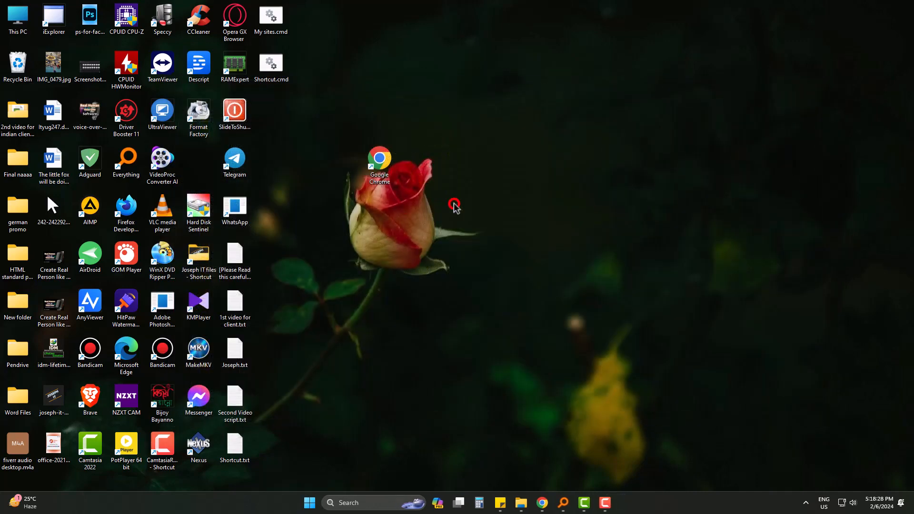
pyautogui.moveTo(477, 240)
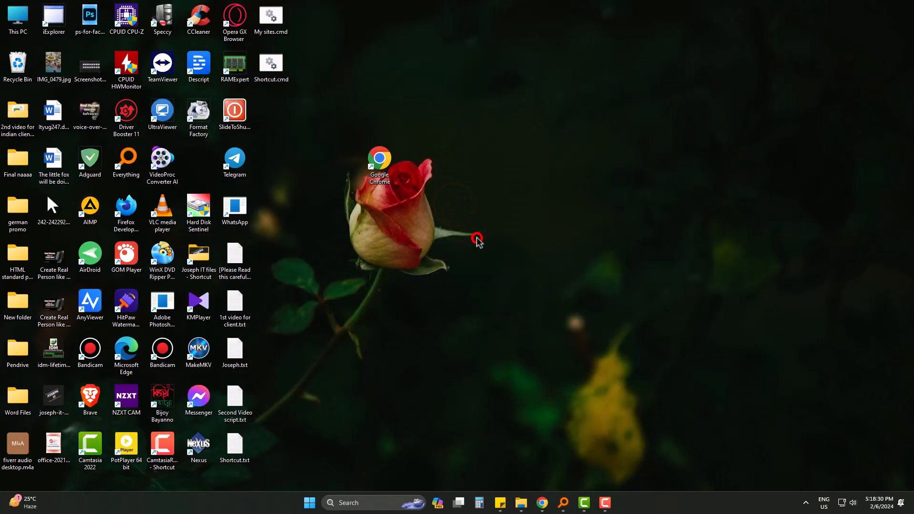
pyautogui.moveTo(478, 243)
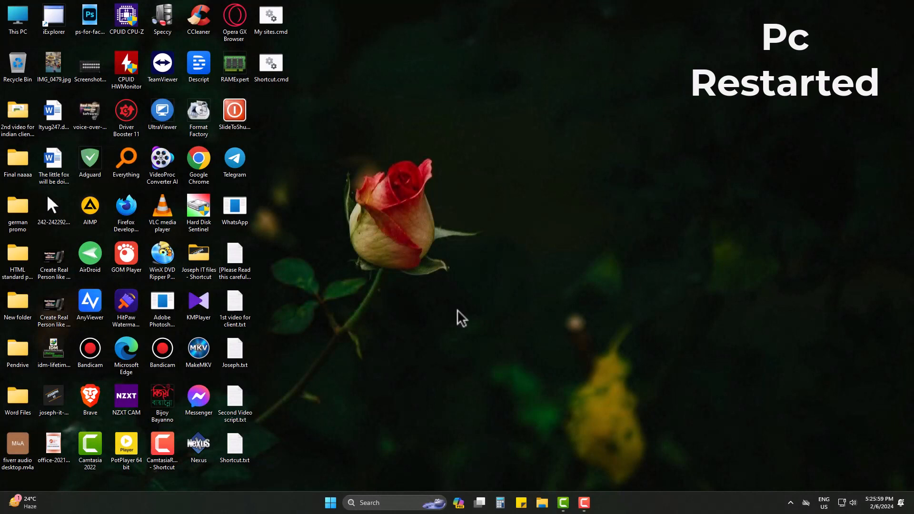
pyautogui.moveTo(324, 162)
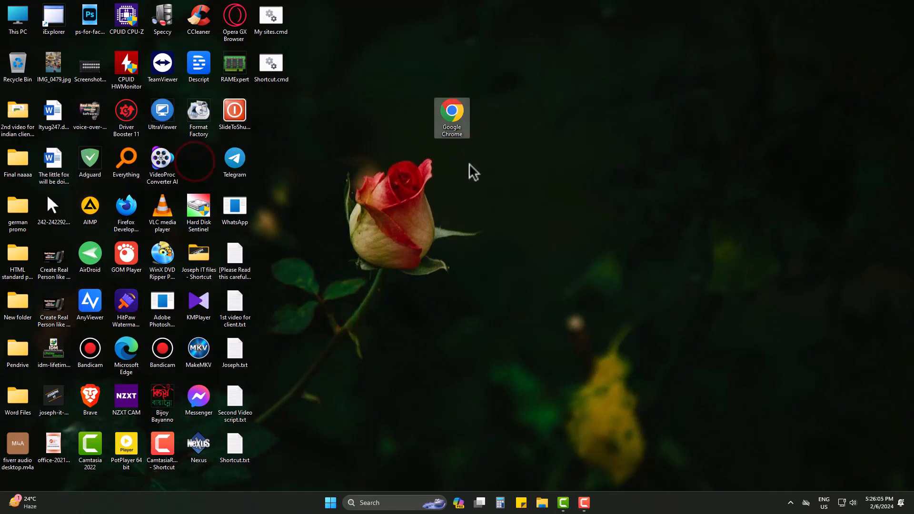
pyautogui.moveTo(645, 343)
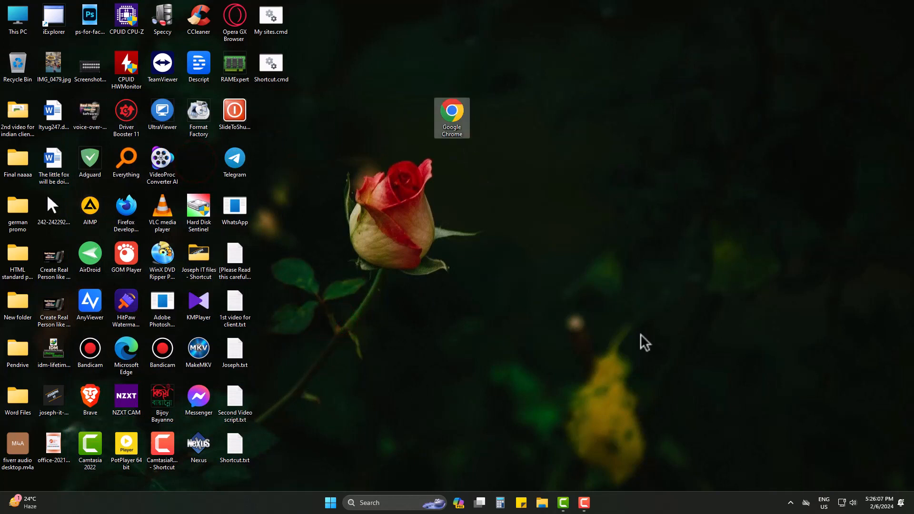